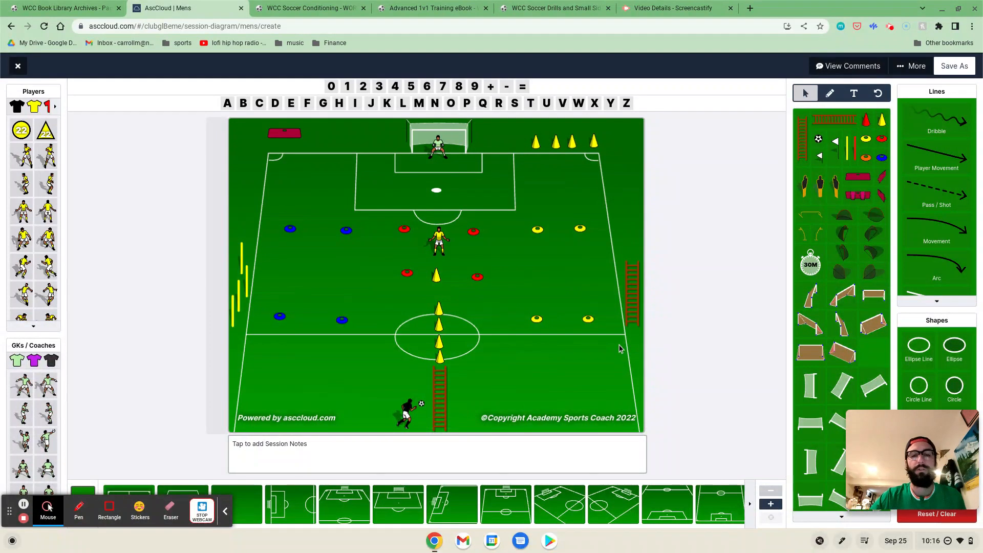
mouse_move(414, 337)
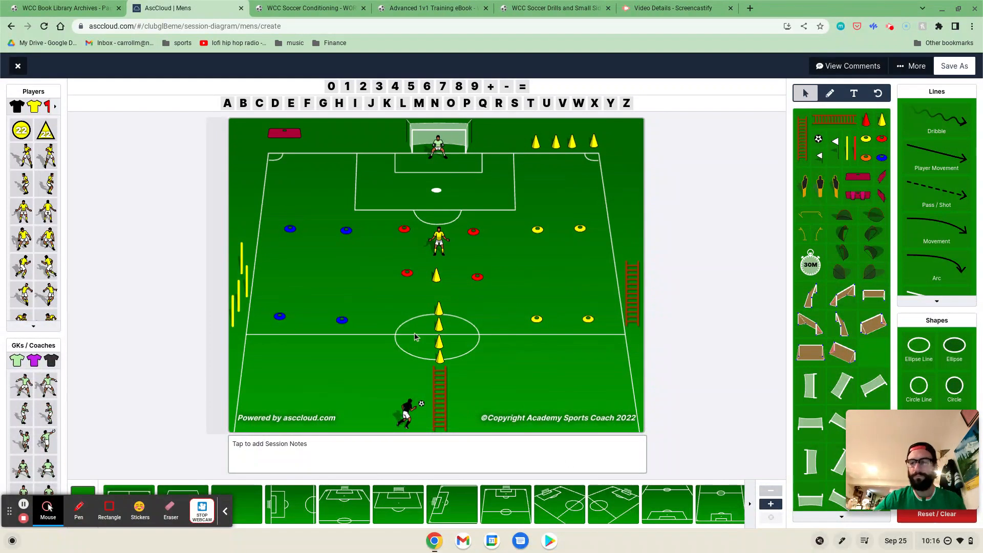
- Switch to the WCC Soccer Conditioning browser tab to view the training website
click(308, 8)
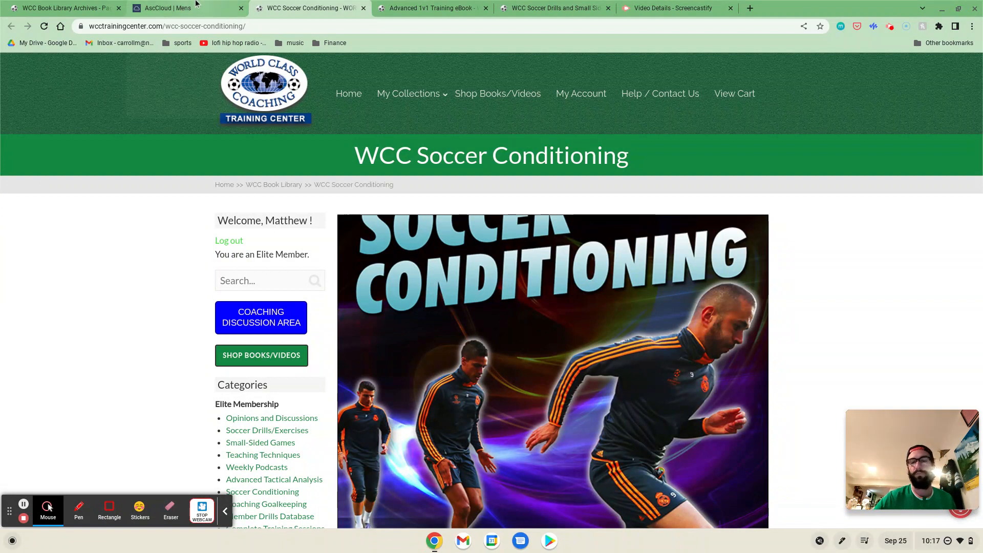
- Switch back to the AscCloud | Mens tab with the session diagram editor
click(182, 8)
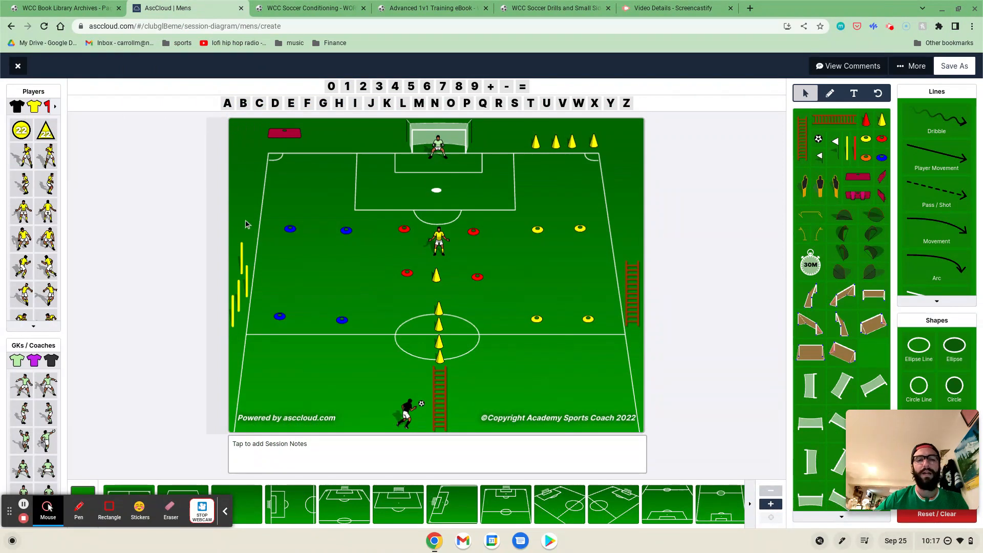
click(440, 357)
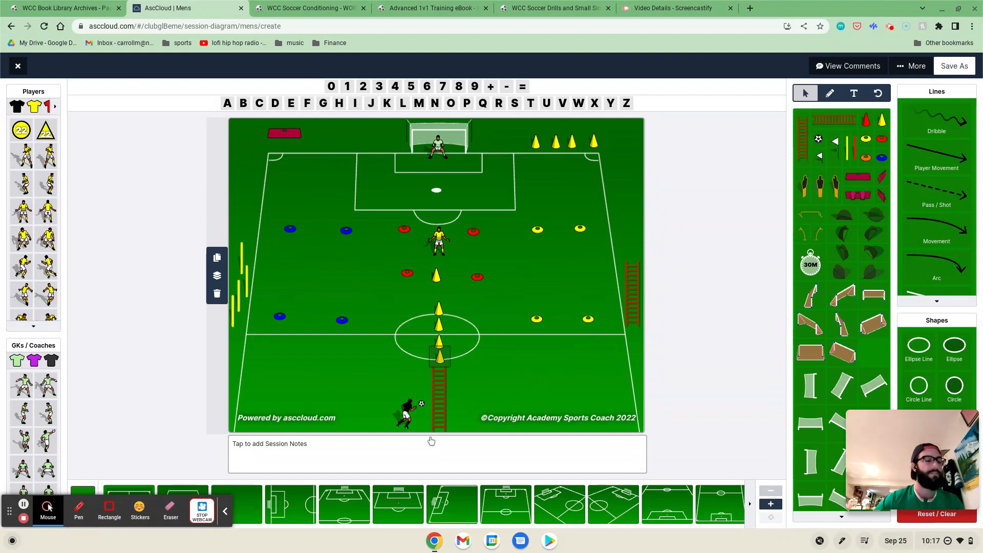
drag(408, 414, 396, 301)
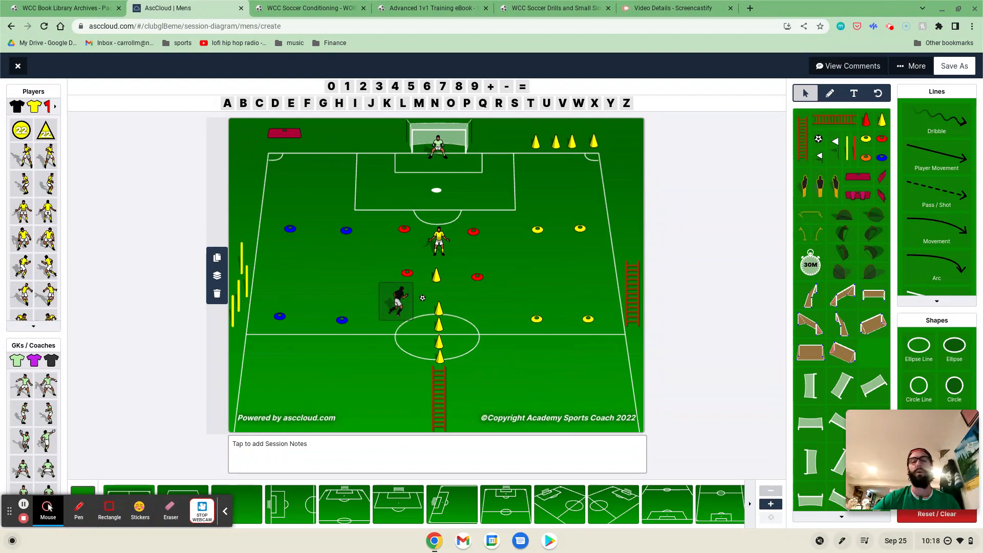
drag(396, 299, 449, 213)
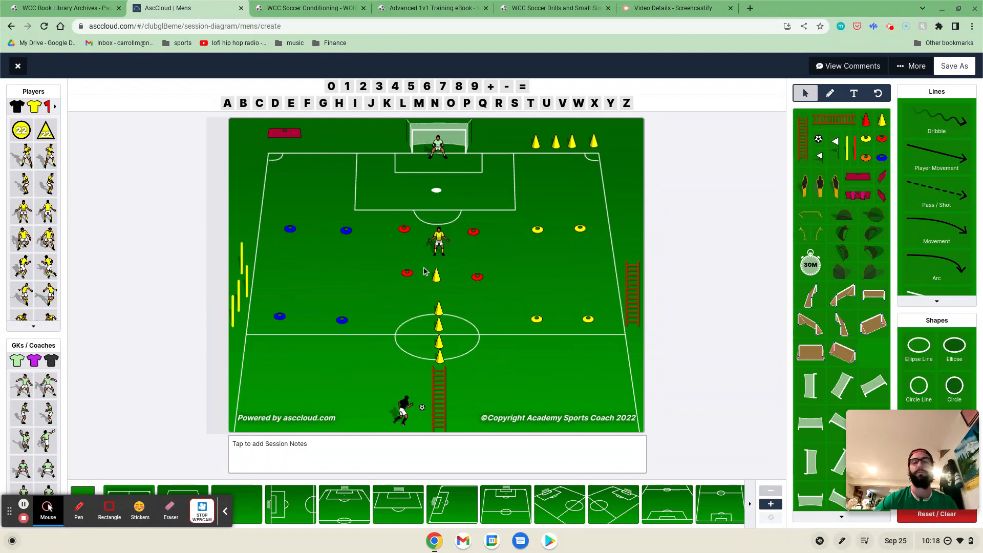
click(402, 411)
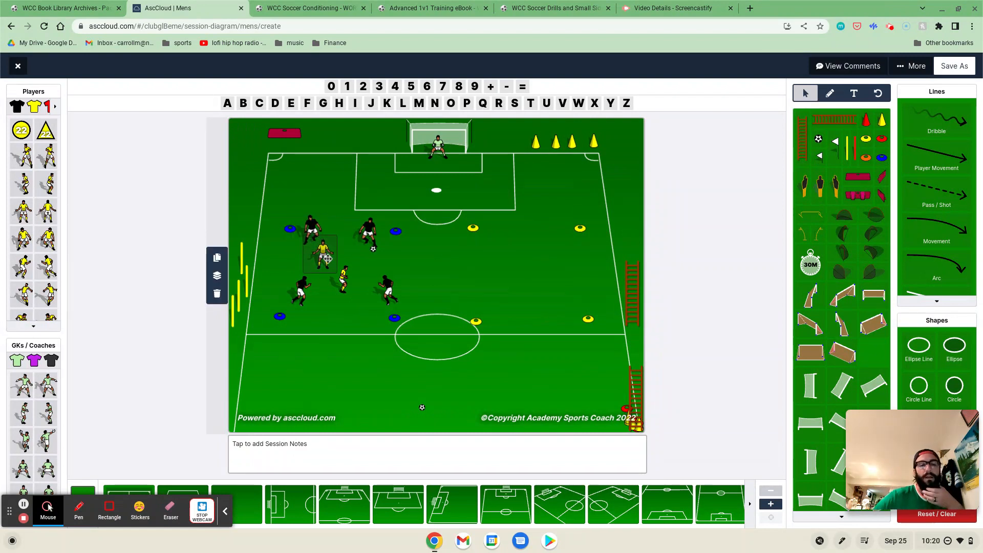
- Move a yellow player further into the rondo grid among the four black defenders
drag(320, 254, 345, 274)
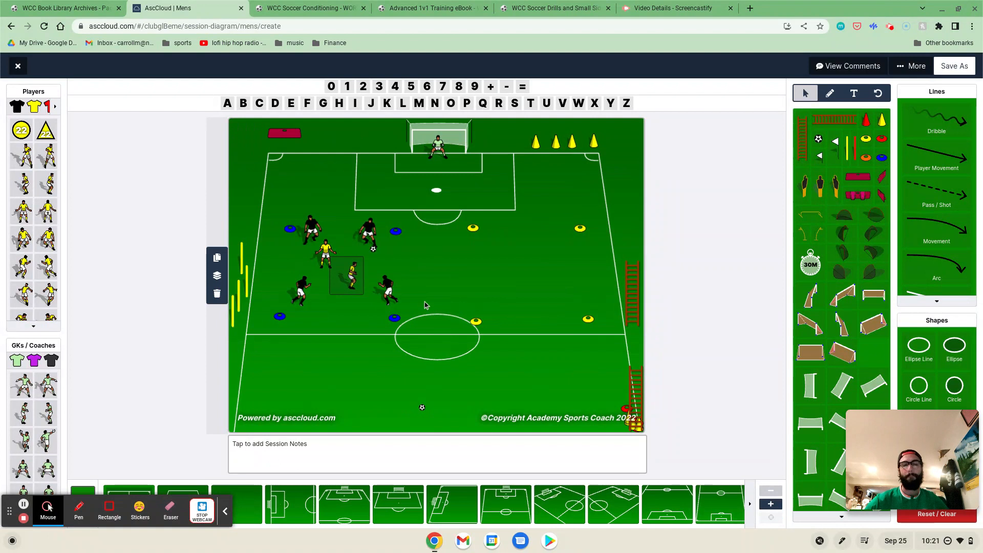
mouse_move(435, 289)
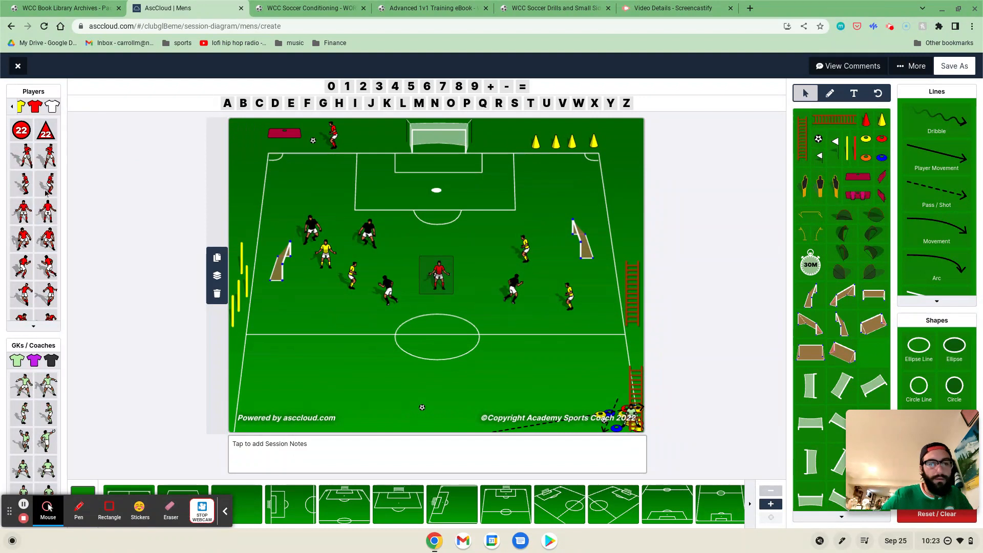
- Place a red player near the top-right of the pitch opposite the first red player
drag(436, 275, 583, 187)
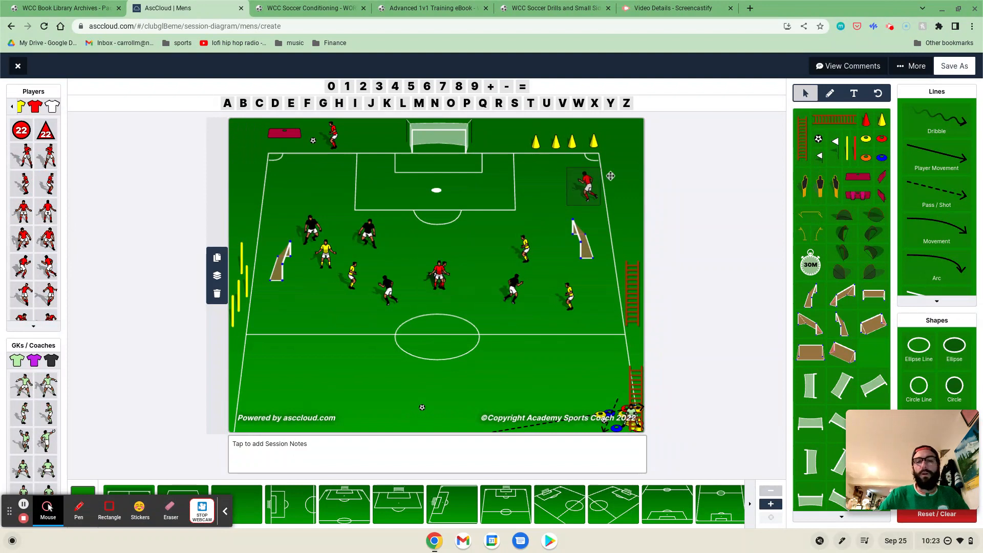